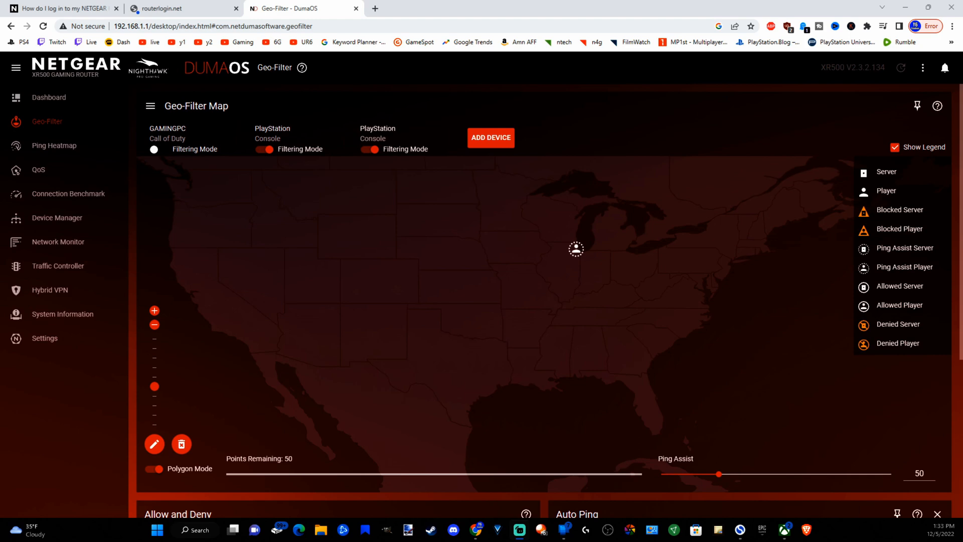
mouse_move(171, 412)
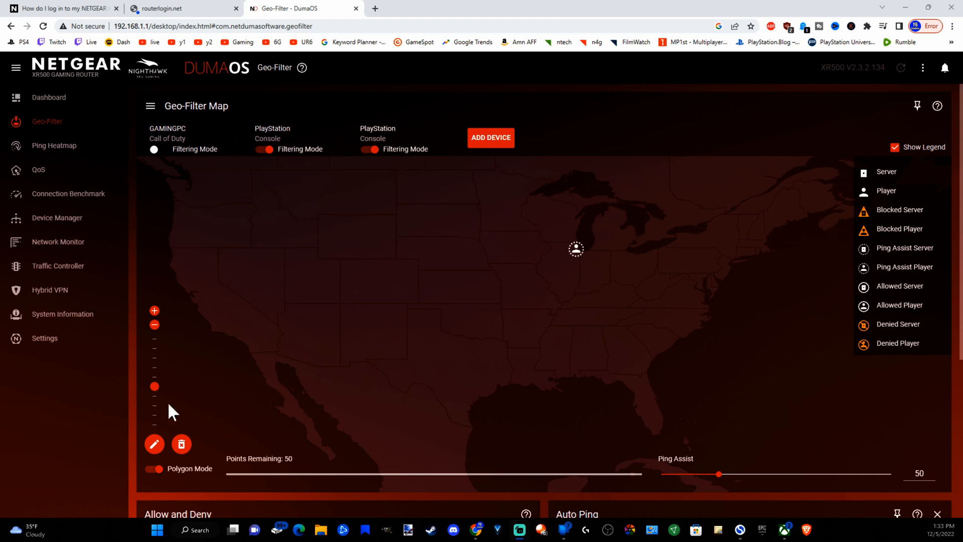
Switch to the NETGEAR help article on logging into the router via routerlogin.net.
left_click(61, 8)
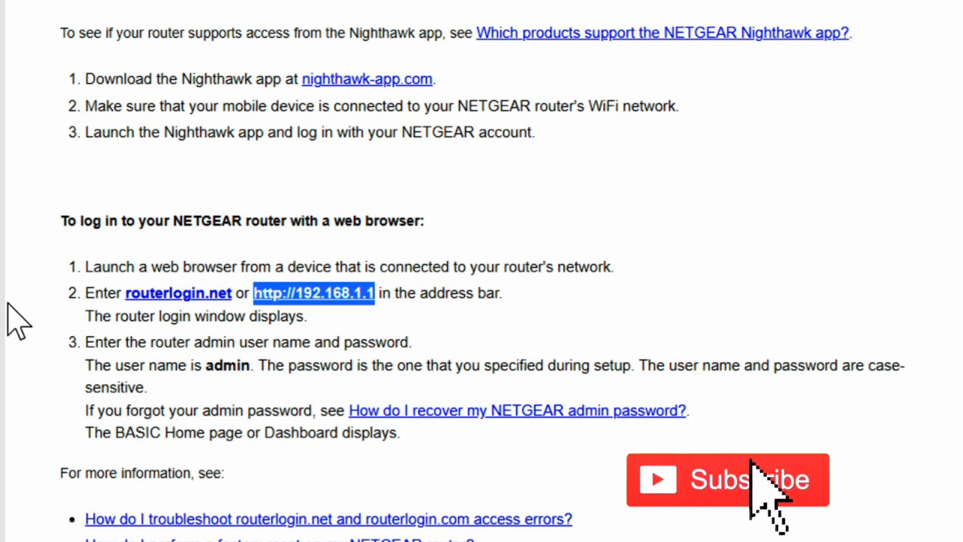
mouse_move(771, 507)
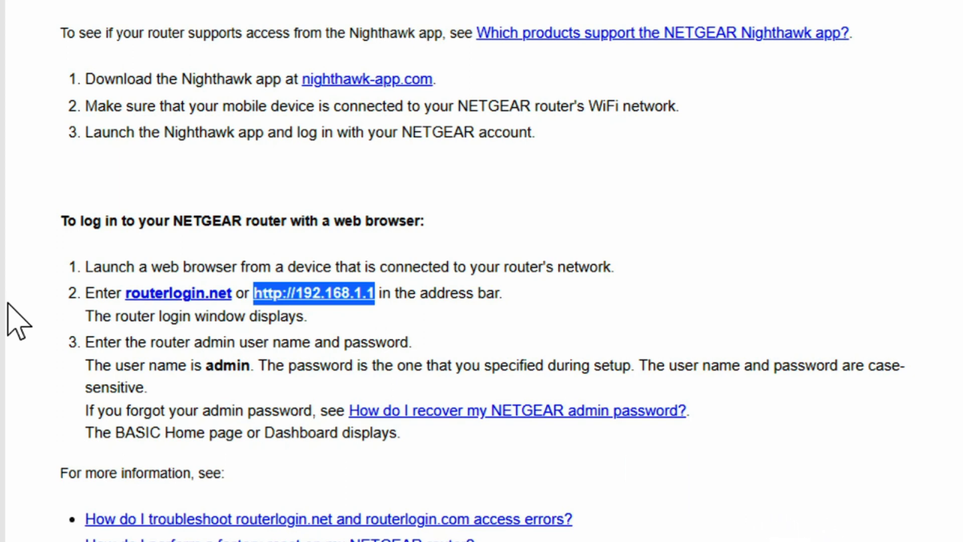
mouse_move(866, 522)
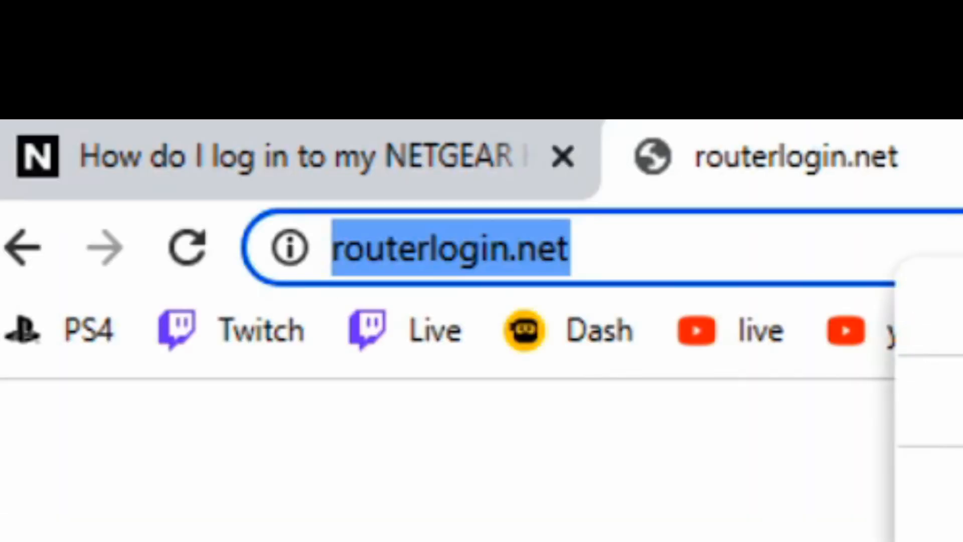
Attempt signing in at routerlogin.net as admin, then return to the already logged-in DumaOS dashboard.
key("Return")
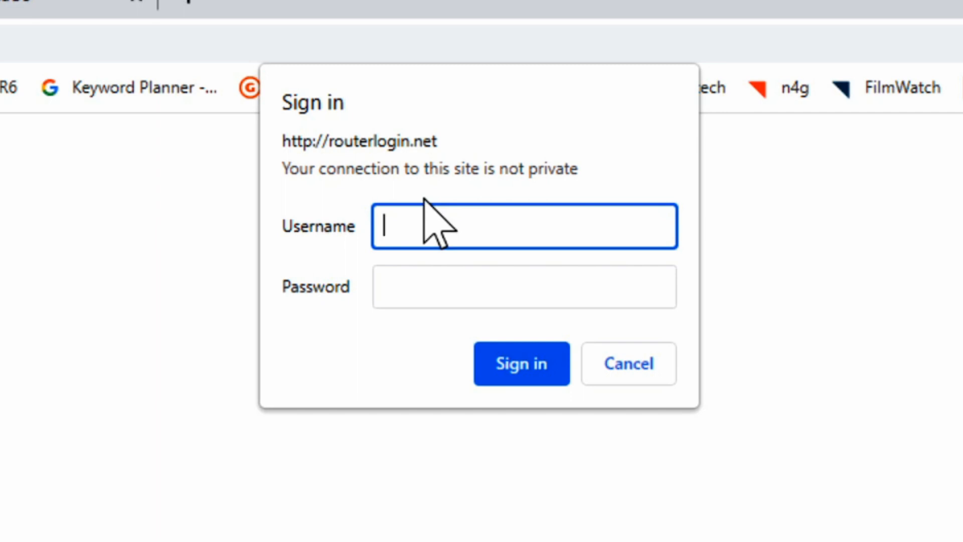
type("admin")
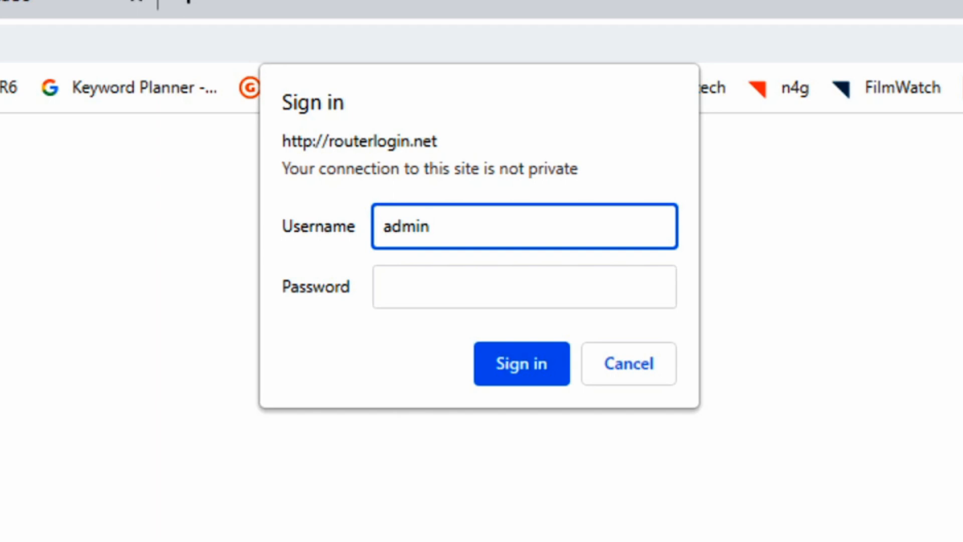
mouse_move(387, 437)
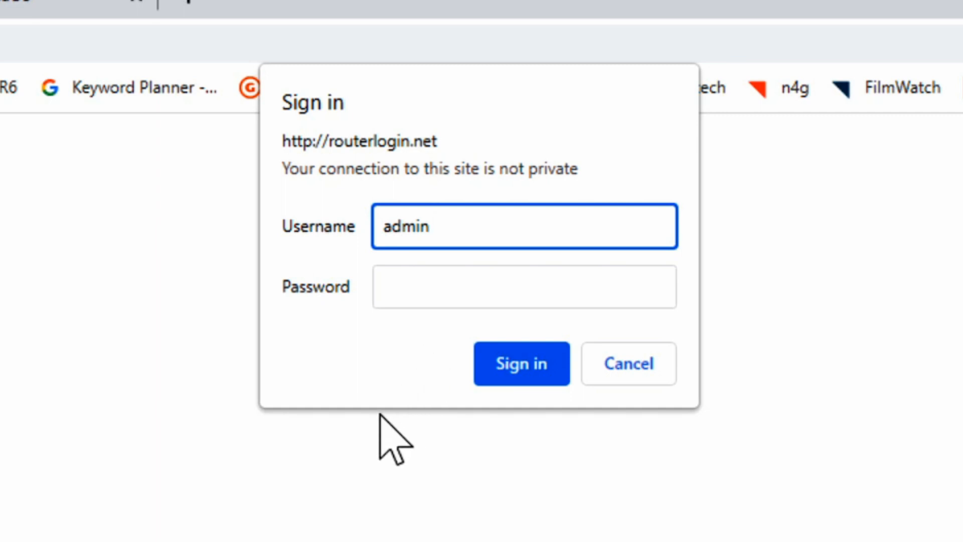
left_click(520, 363)
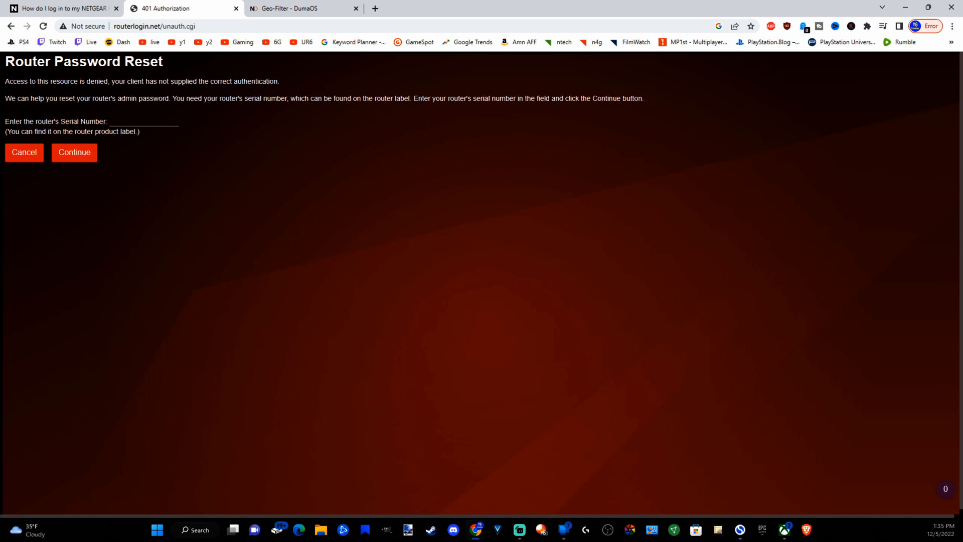
mouse_move(61, 197)
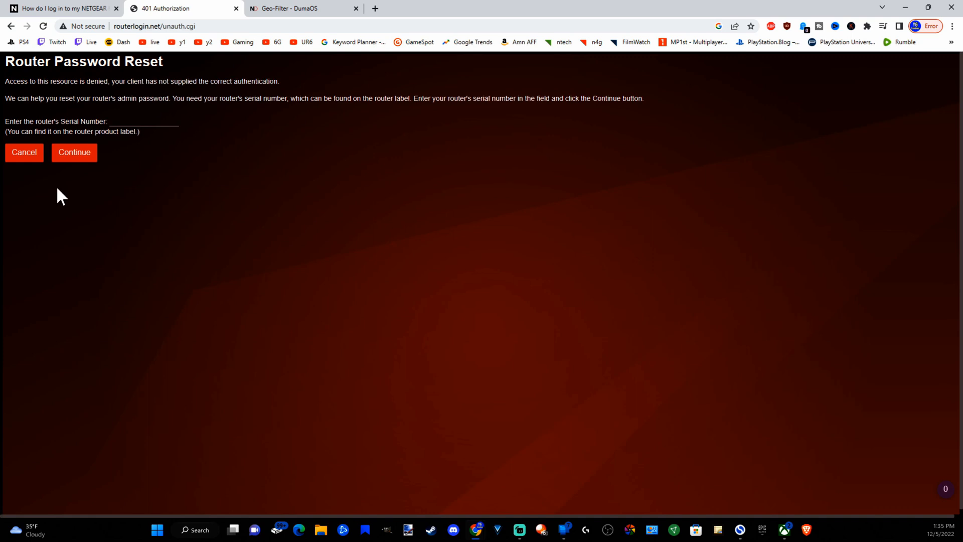
mouse_move(103, 169)
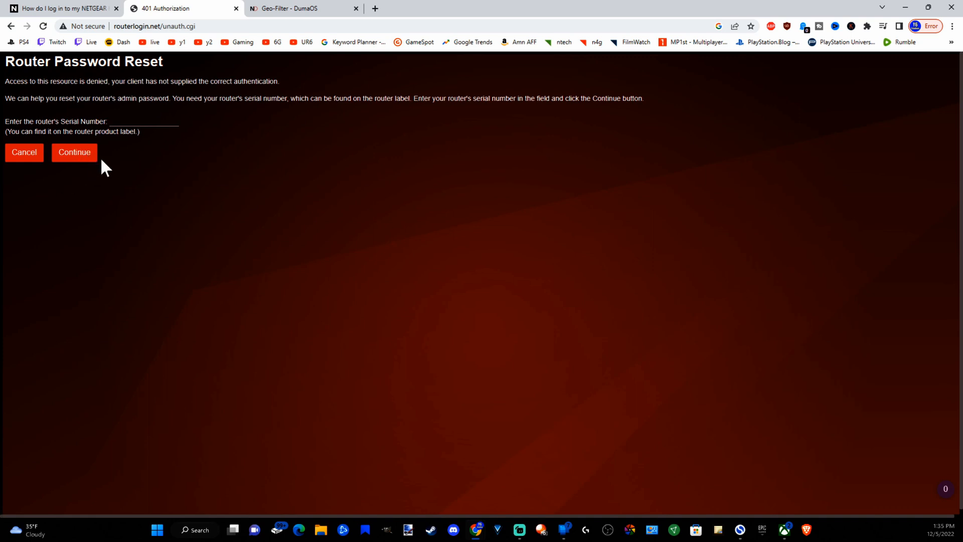
left_click(284, 8)
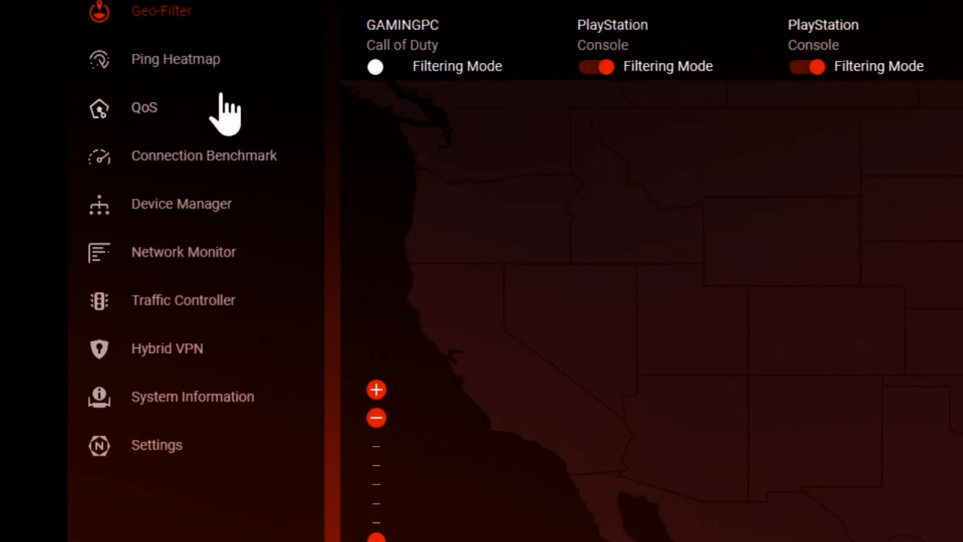
mouse_move(159, 448)
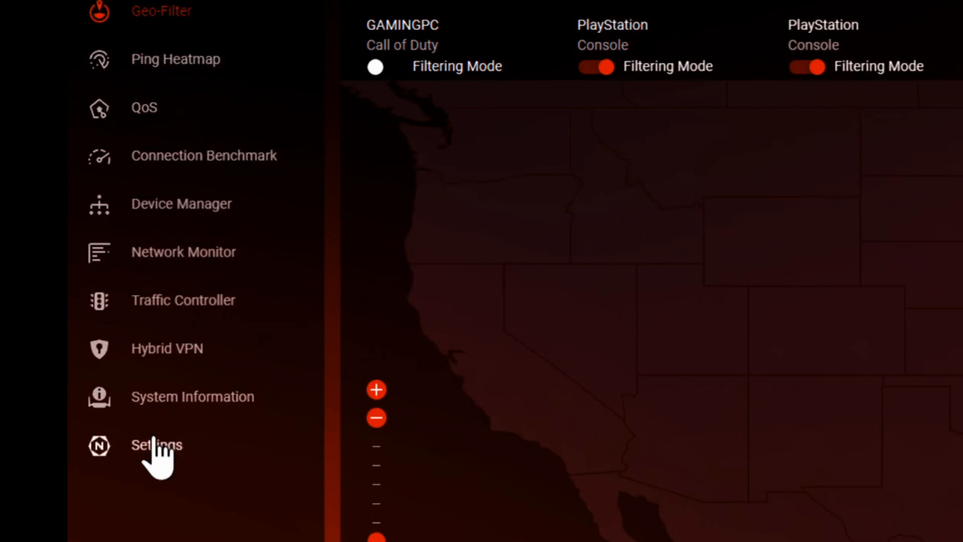
Run a firmware check from Settings > Administration > Firmware Update, confirming no new version.
left_click(157, 444)
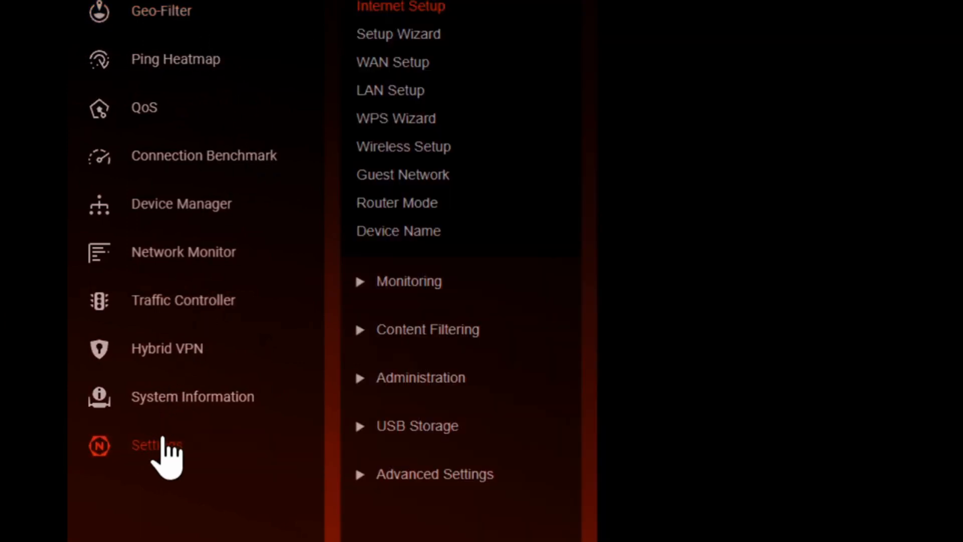
left_click(421, 377)
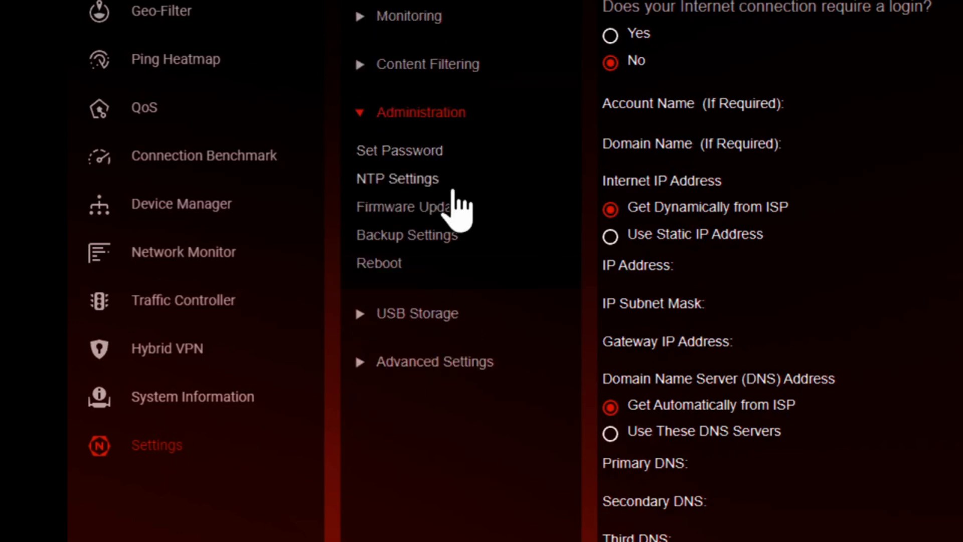
left_click(405, 206)
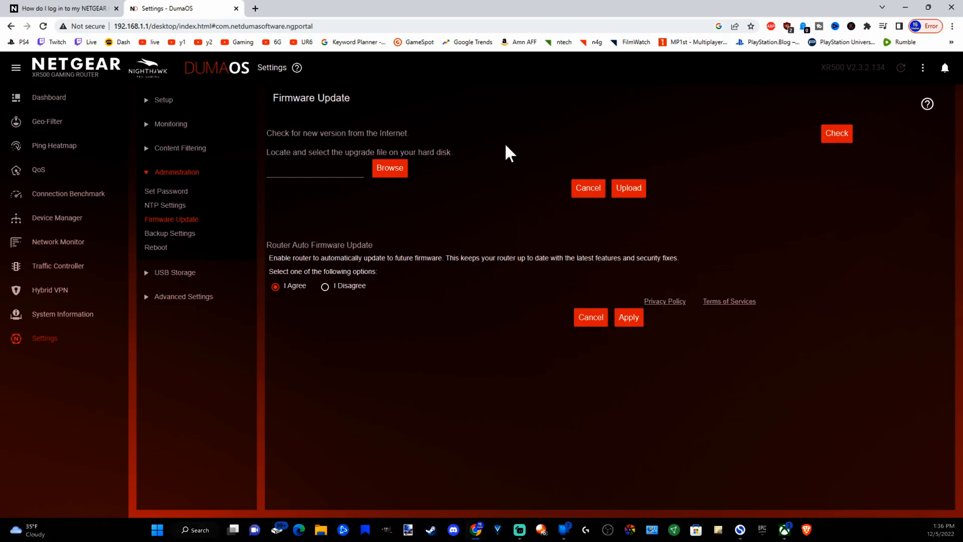
mouse_move(836, 133)
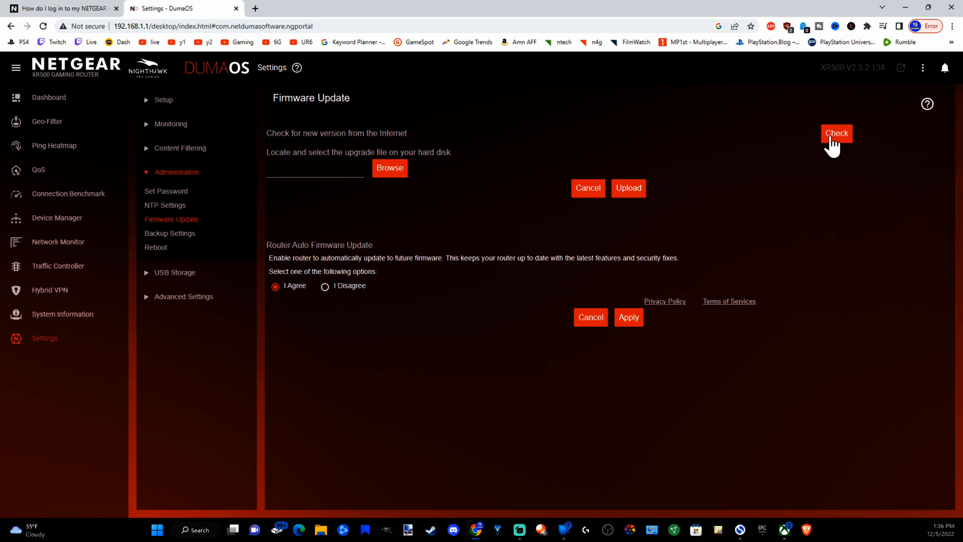
left_click(836, 134)
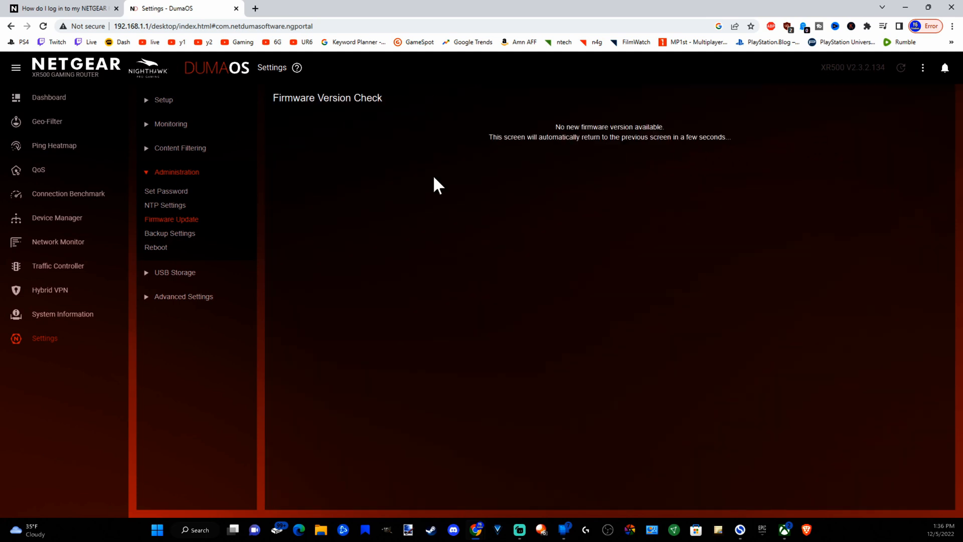
mouse_move(483, 133)
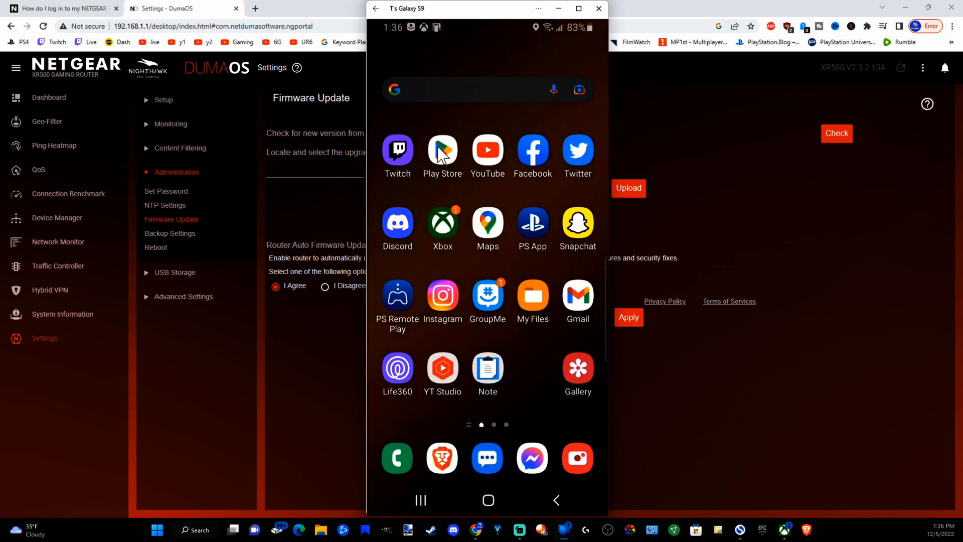
Search the Play Store for 'nighthawk' and launch the installed NETGEAR Nighthawk app.
type("nigh")
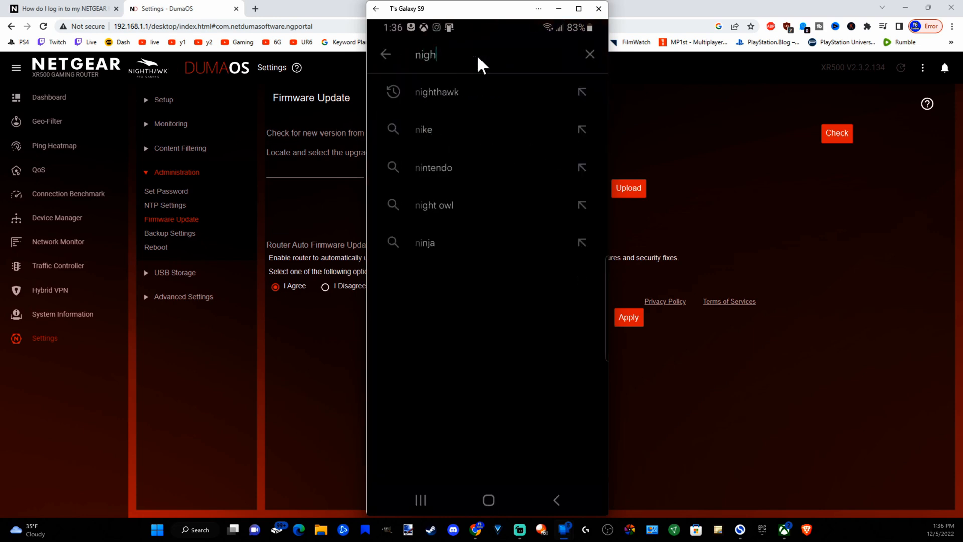
left_click(436, 92)
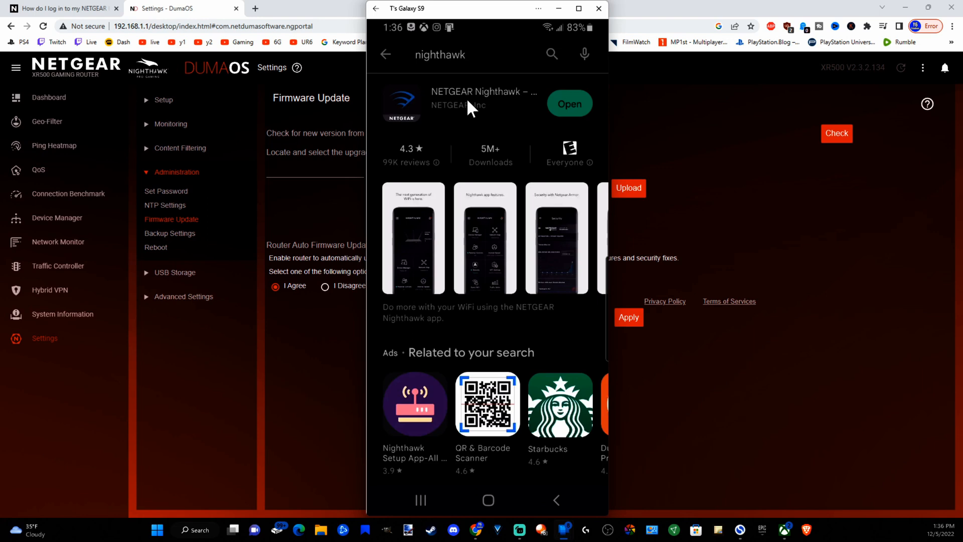
mouse_move(518, 104)
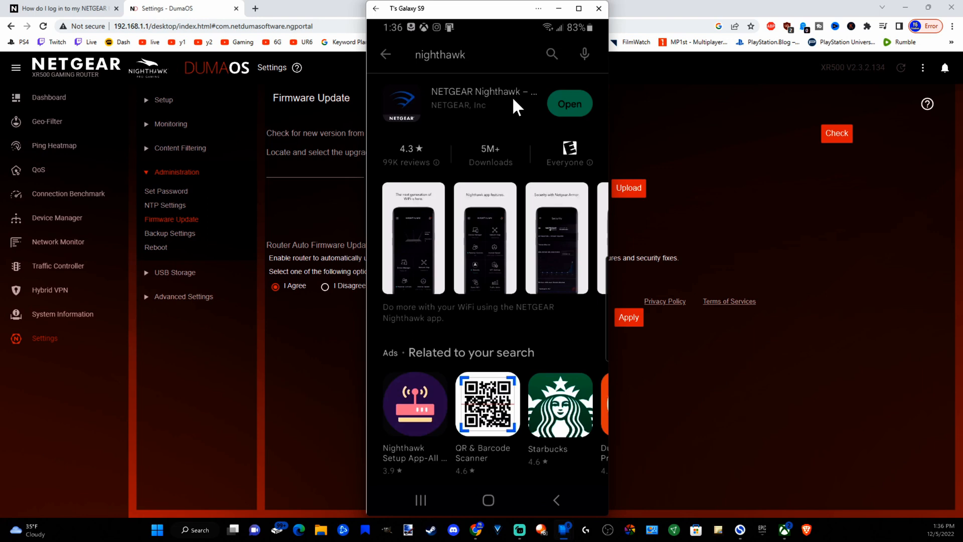
mouse_move(566, 107)
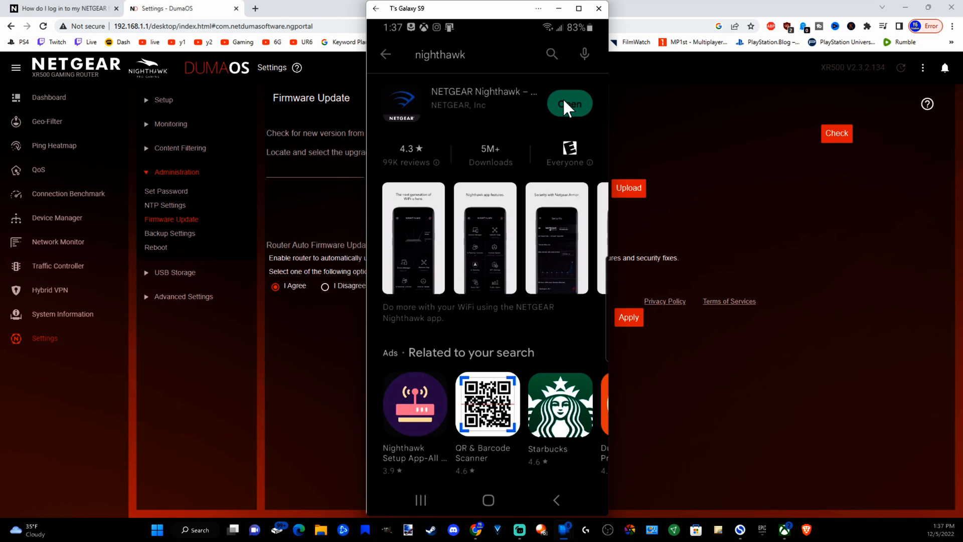
left_click(568, 103)
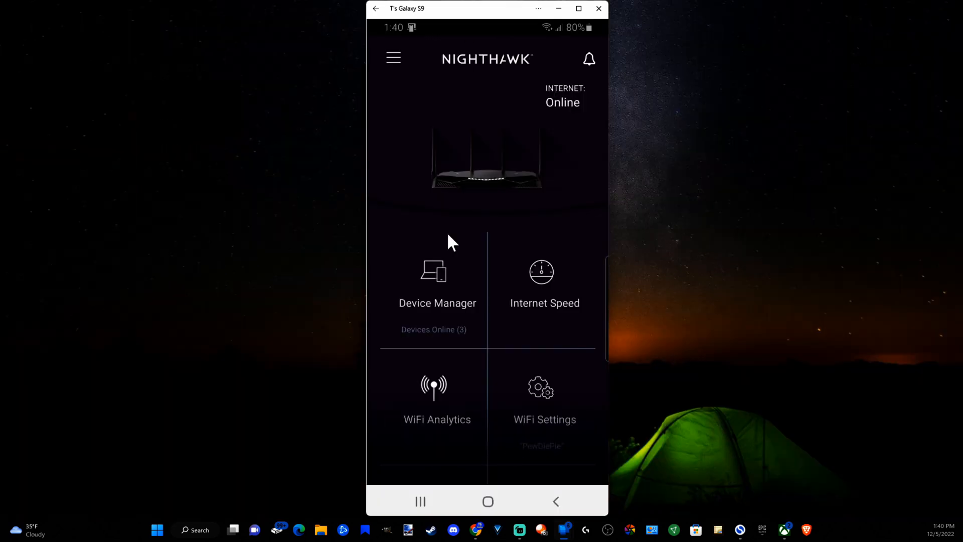
mouse_move(434, 96)
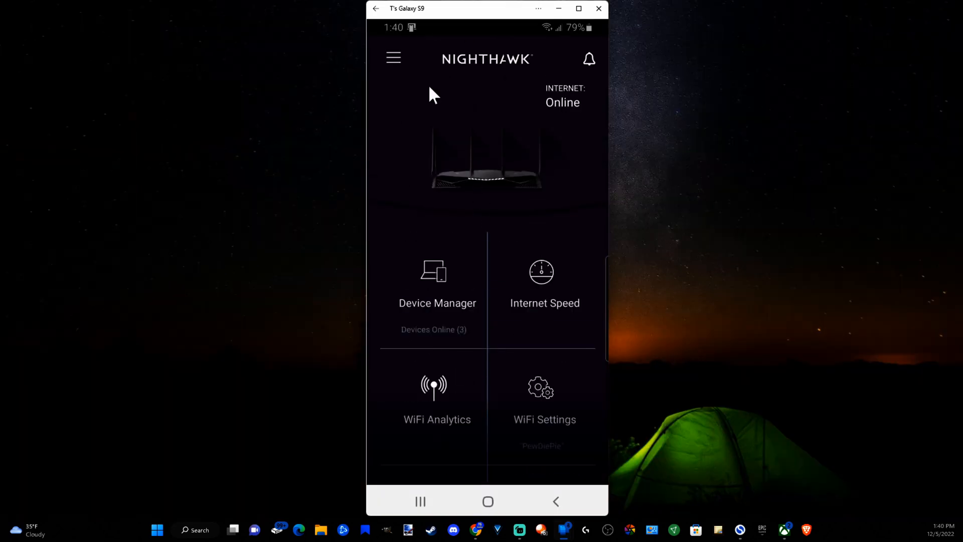
mouse_move(393, 66)
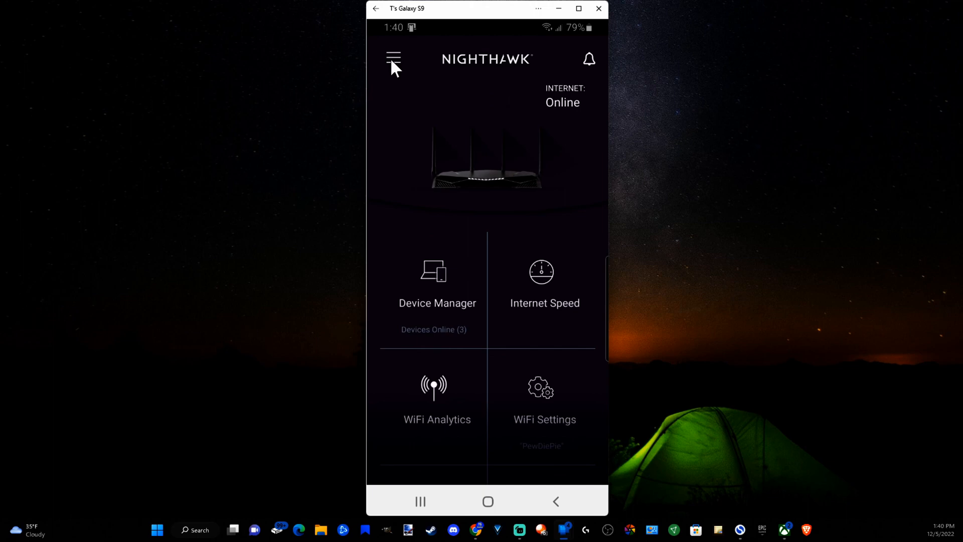
Check for firmware updates in the app's Router Settings and acknowledge the up-to-date message.
left_click(393, 59)
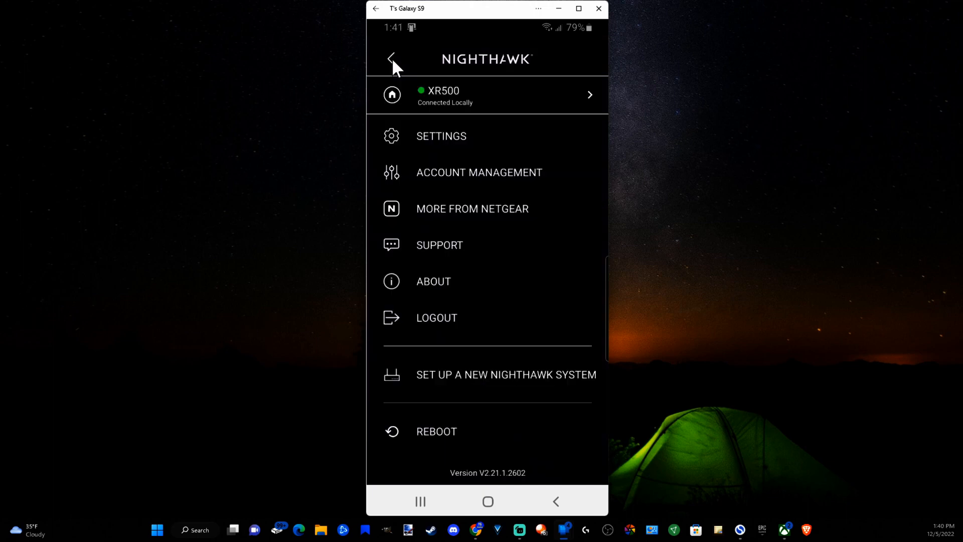
mouse_move(439, 148)
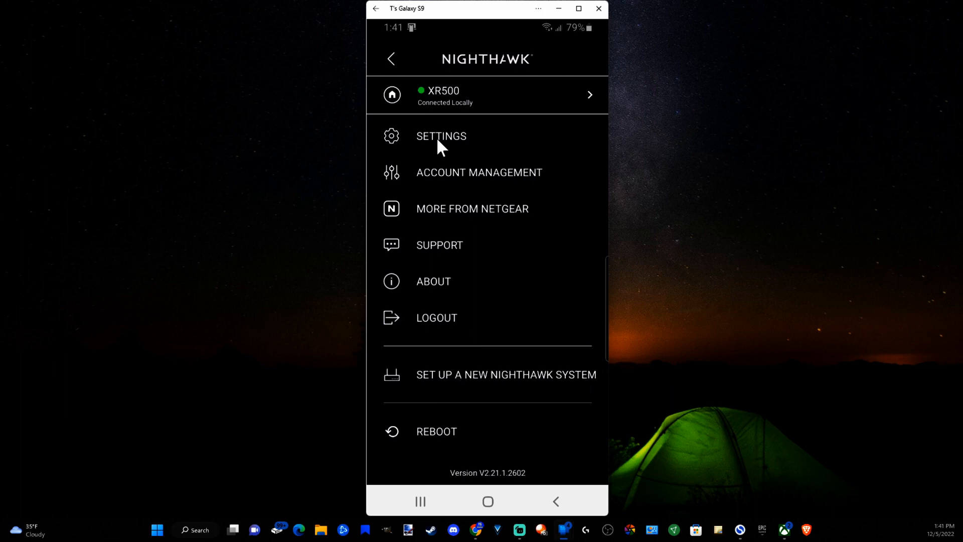
left_click(440, 136)
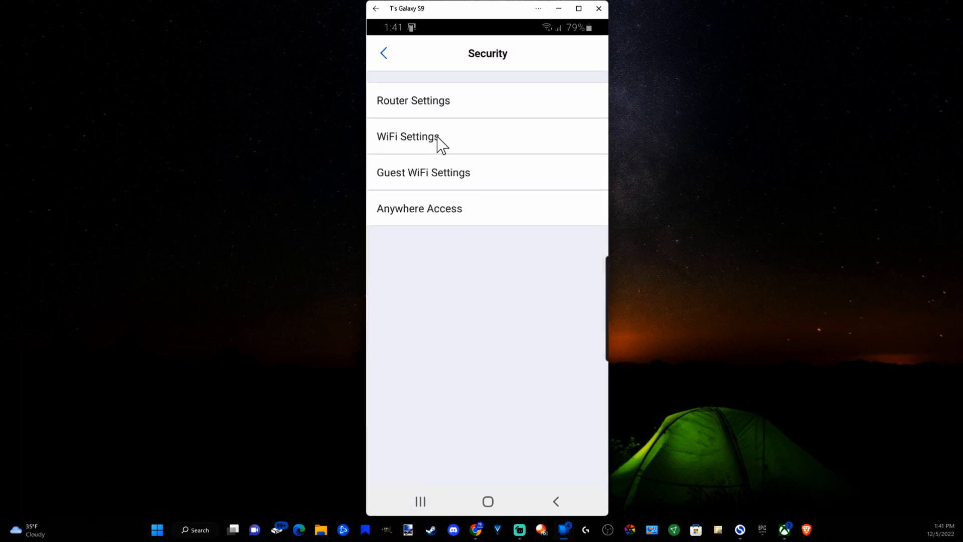
mouse_move(438, 106)
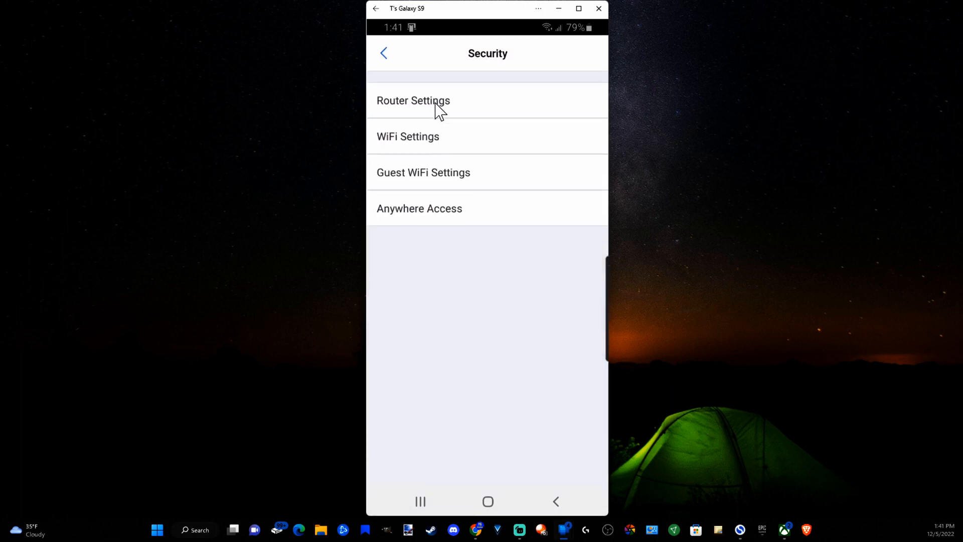
left_click(412, 101)
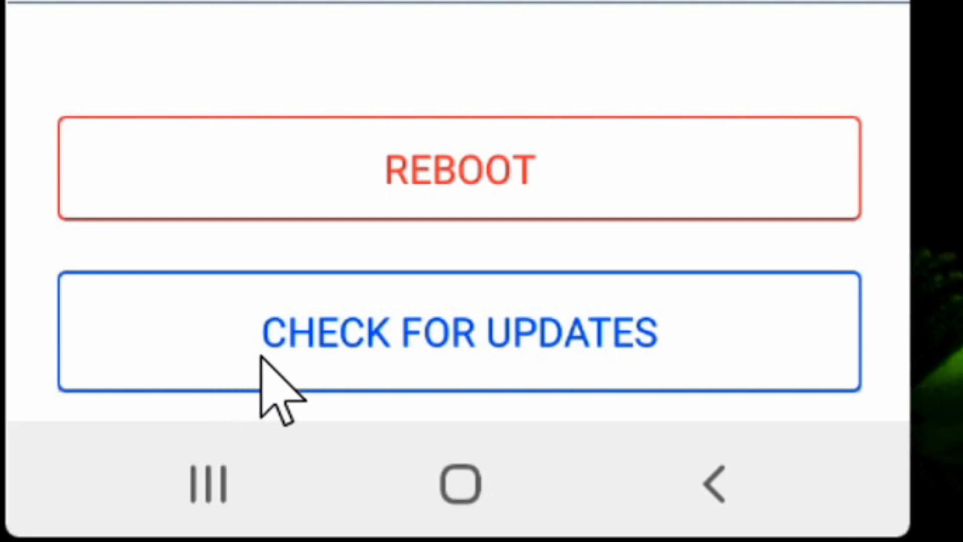
left_click(458, 332)
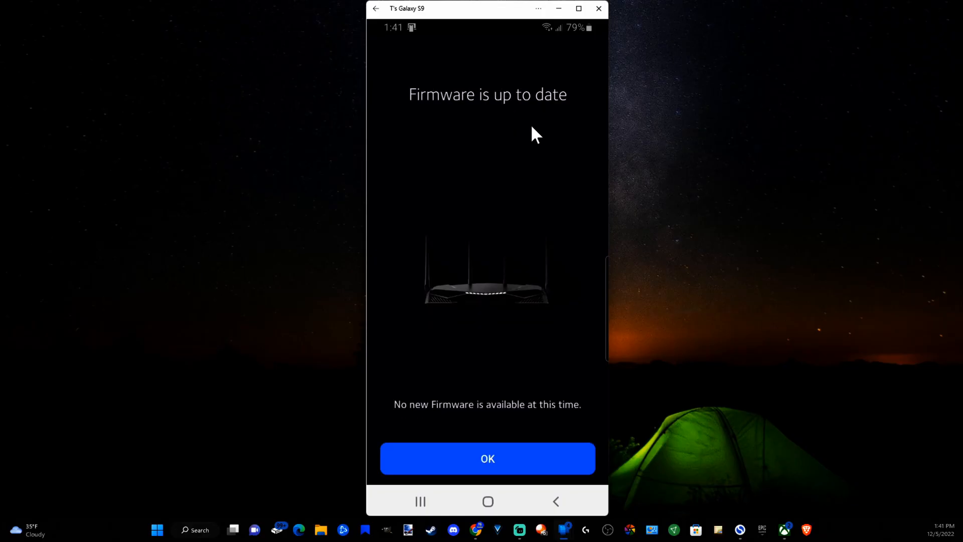
mouse_move(430, 116)
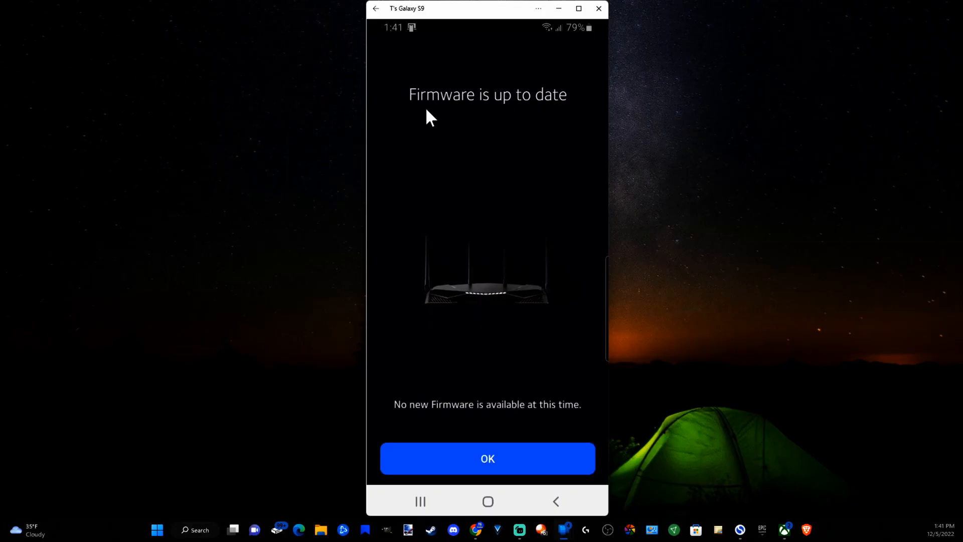
left_click(488, 459)
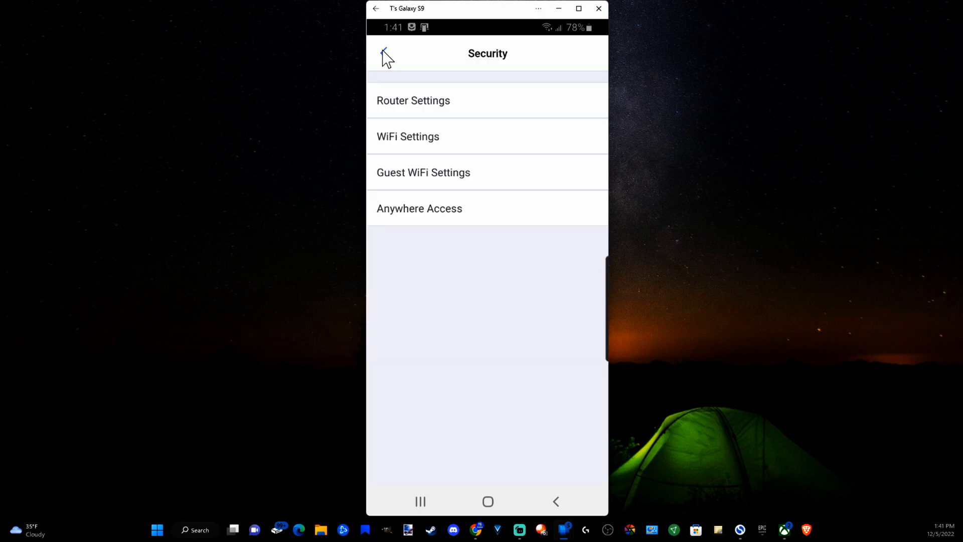
Return from Security to the app's main menu listing the XR500 router.
left_click(376, 55)
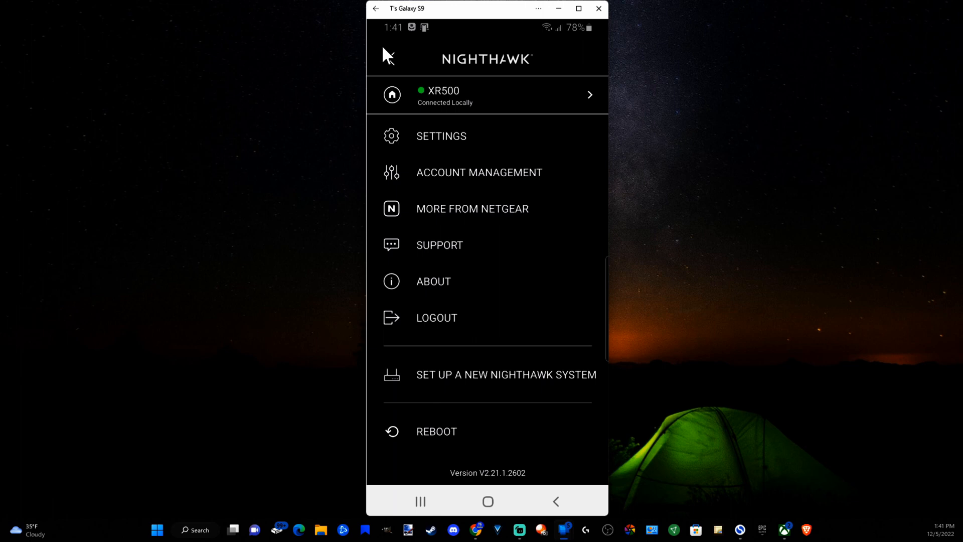
mouse_move(385, 55)
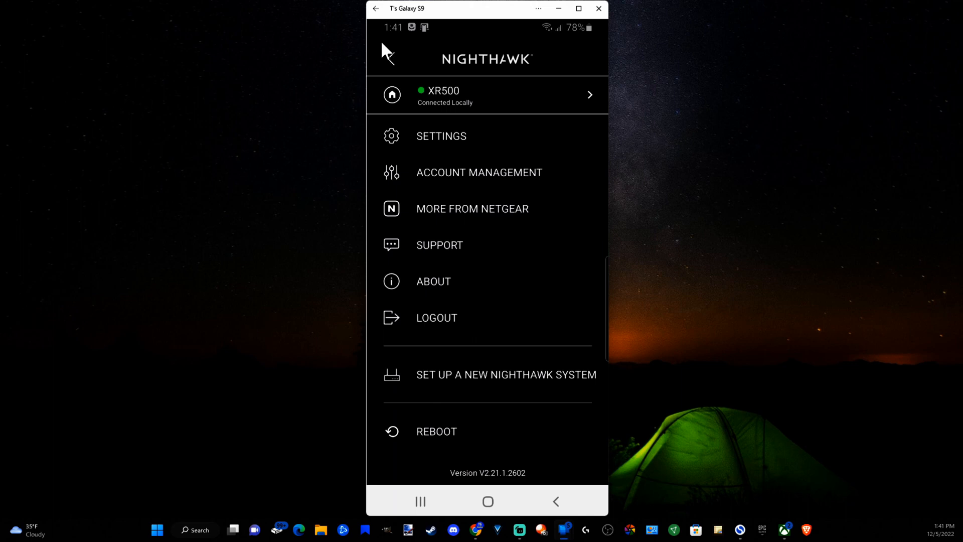
mouse_move(384, 44)
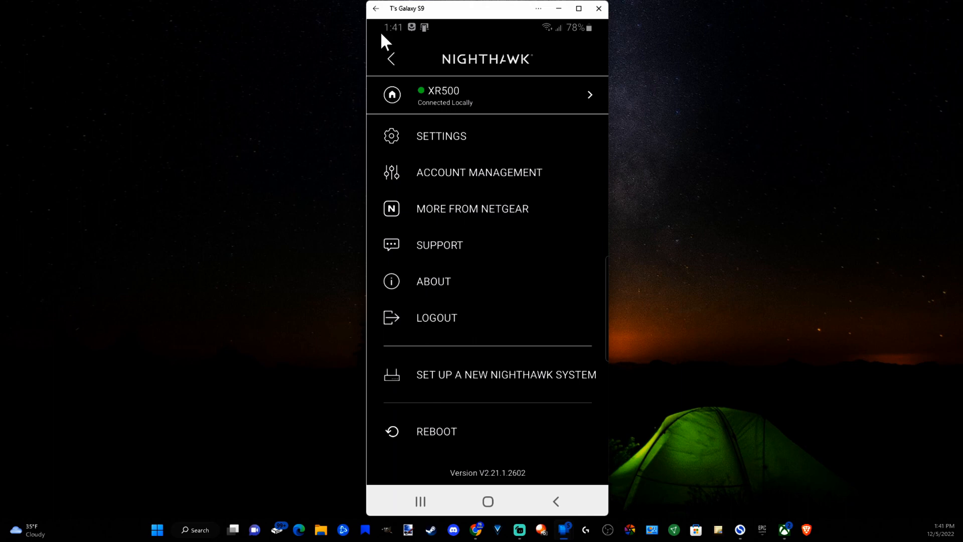